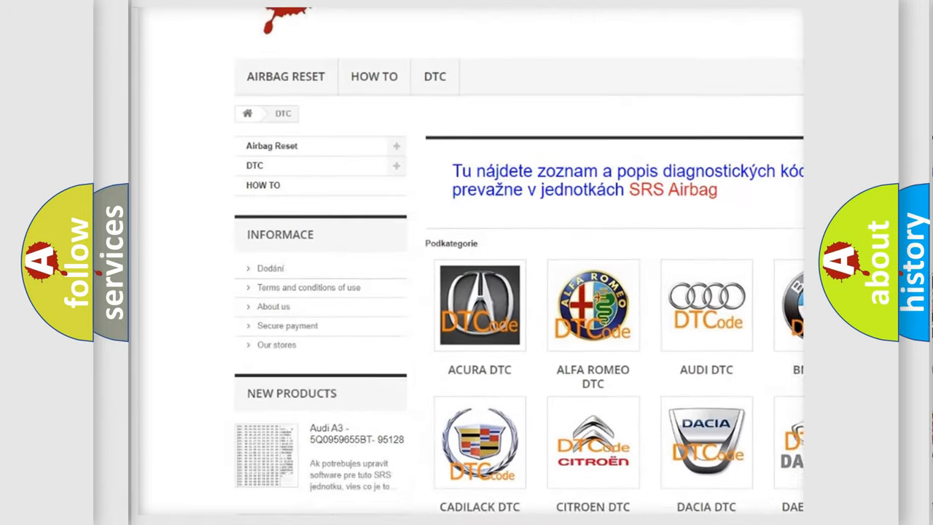
scroll("down", 3)
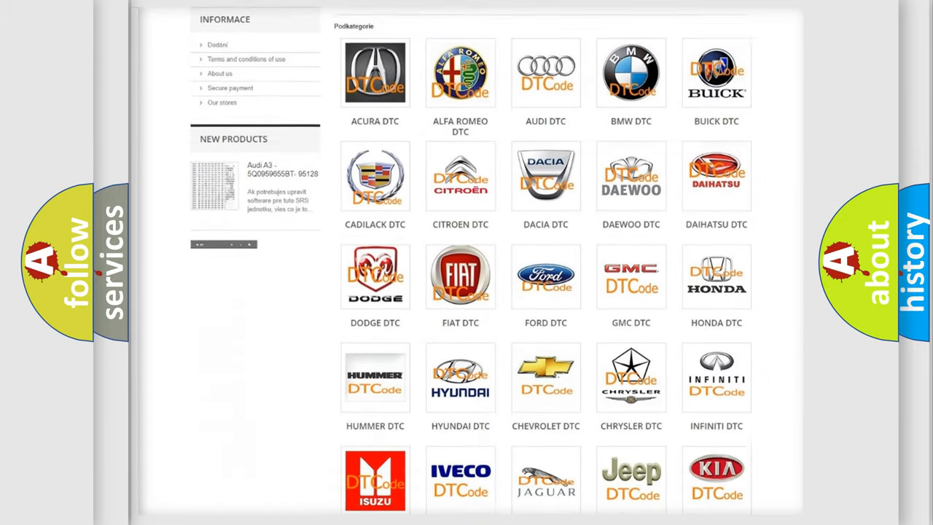
scroll("down", 3)
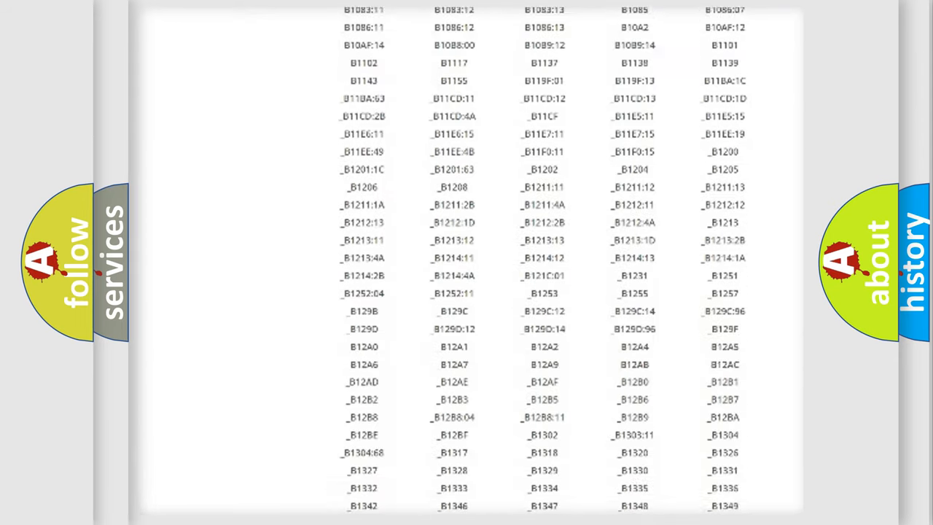
scroll("down", 3)
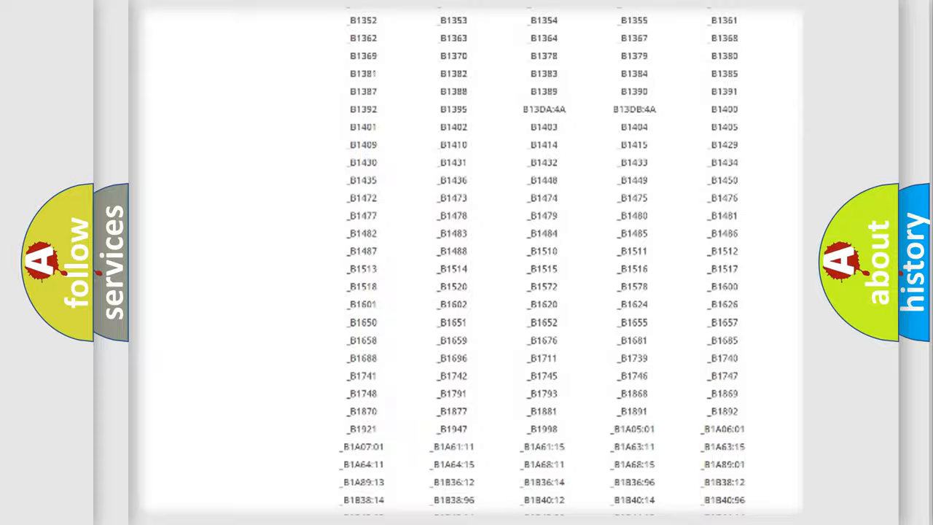